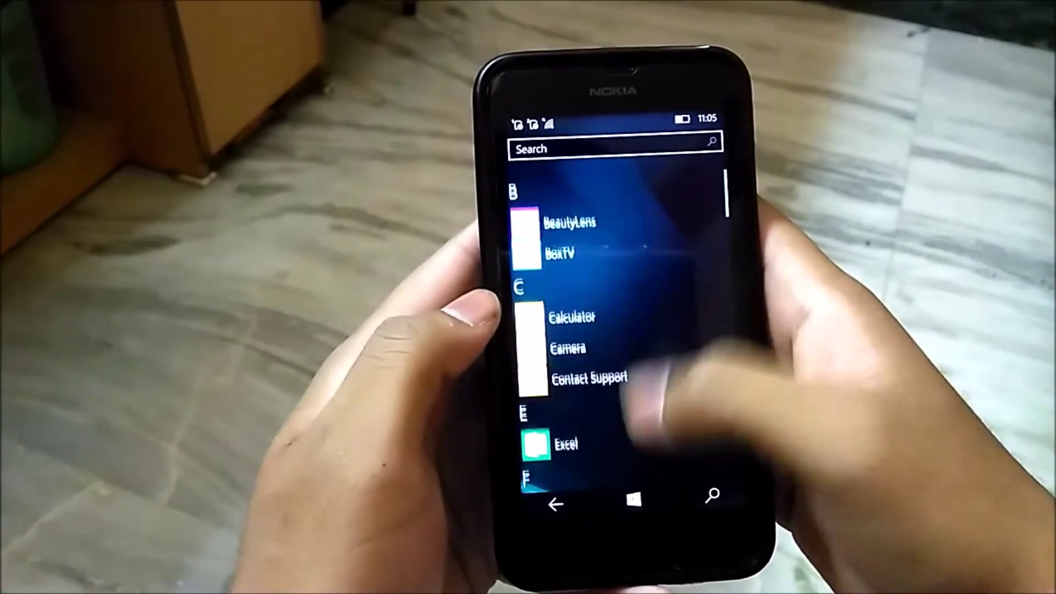
- Scroll through the alphabetical All apps list
scroll("down", 3)
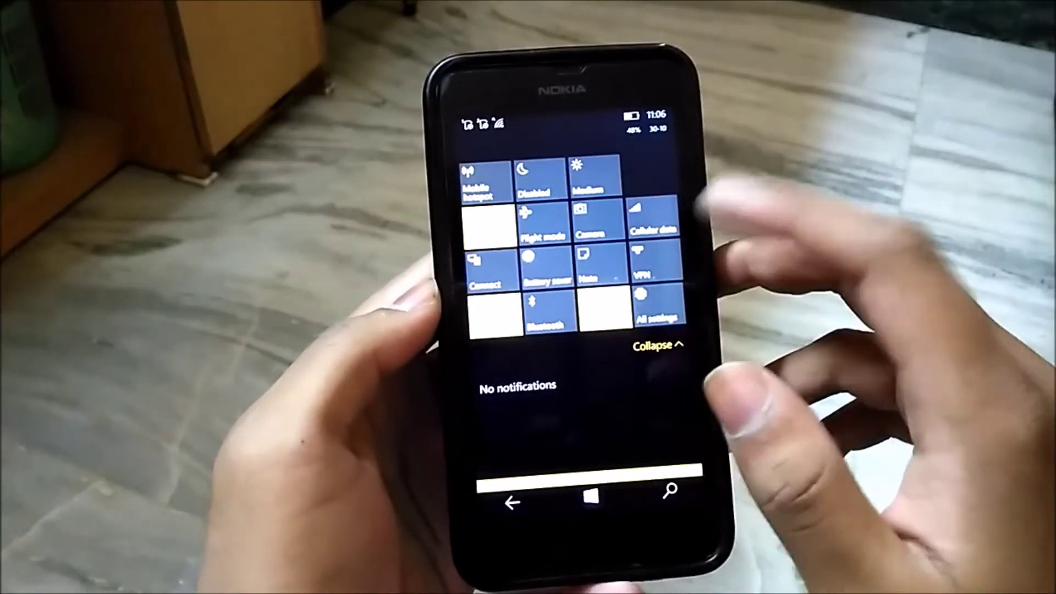
- Go from the action center's quick actions to All settings
left_click(653, 310)
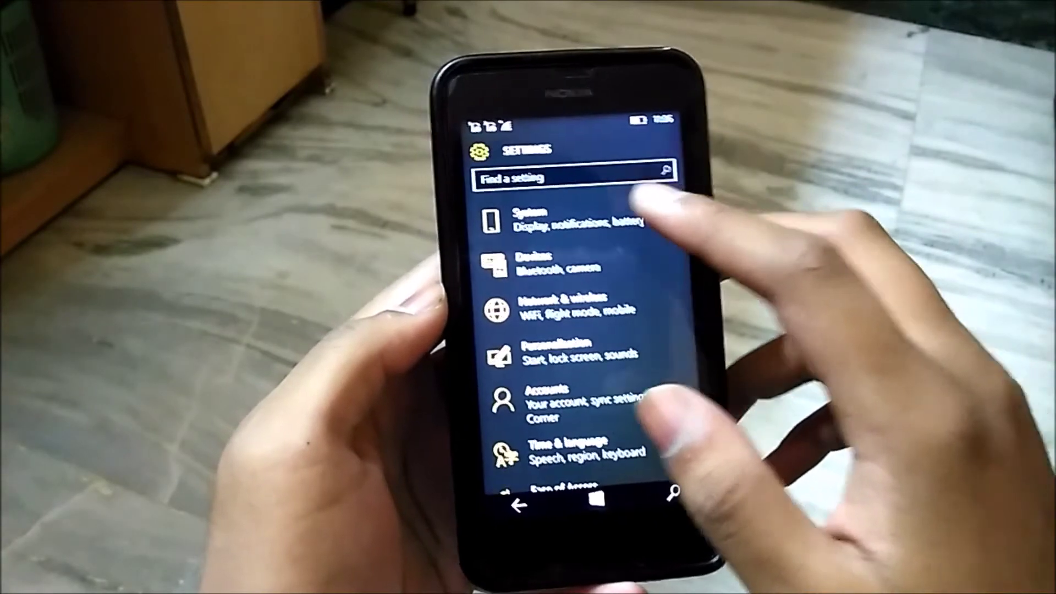